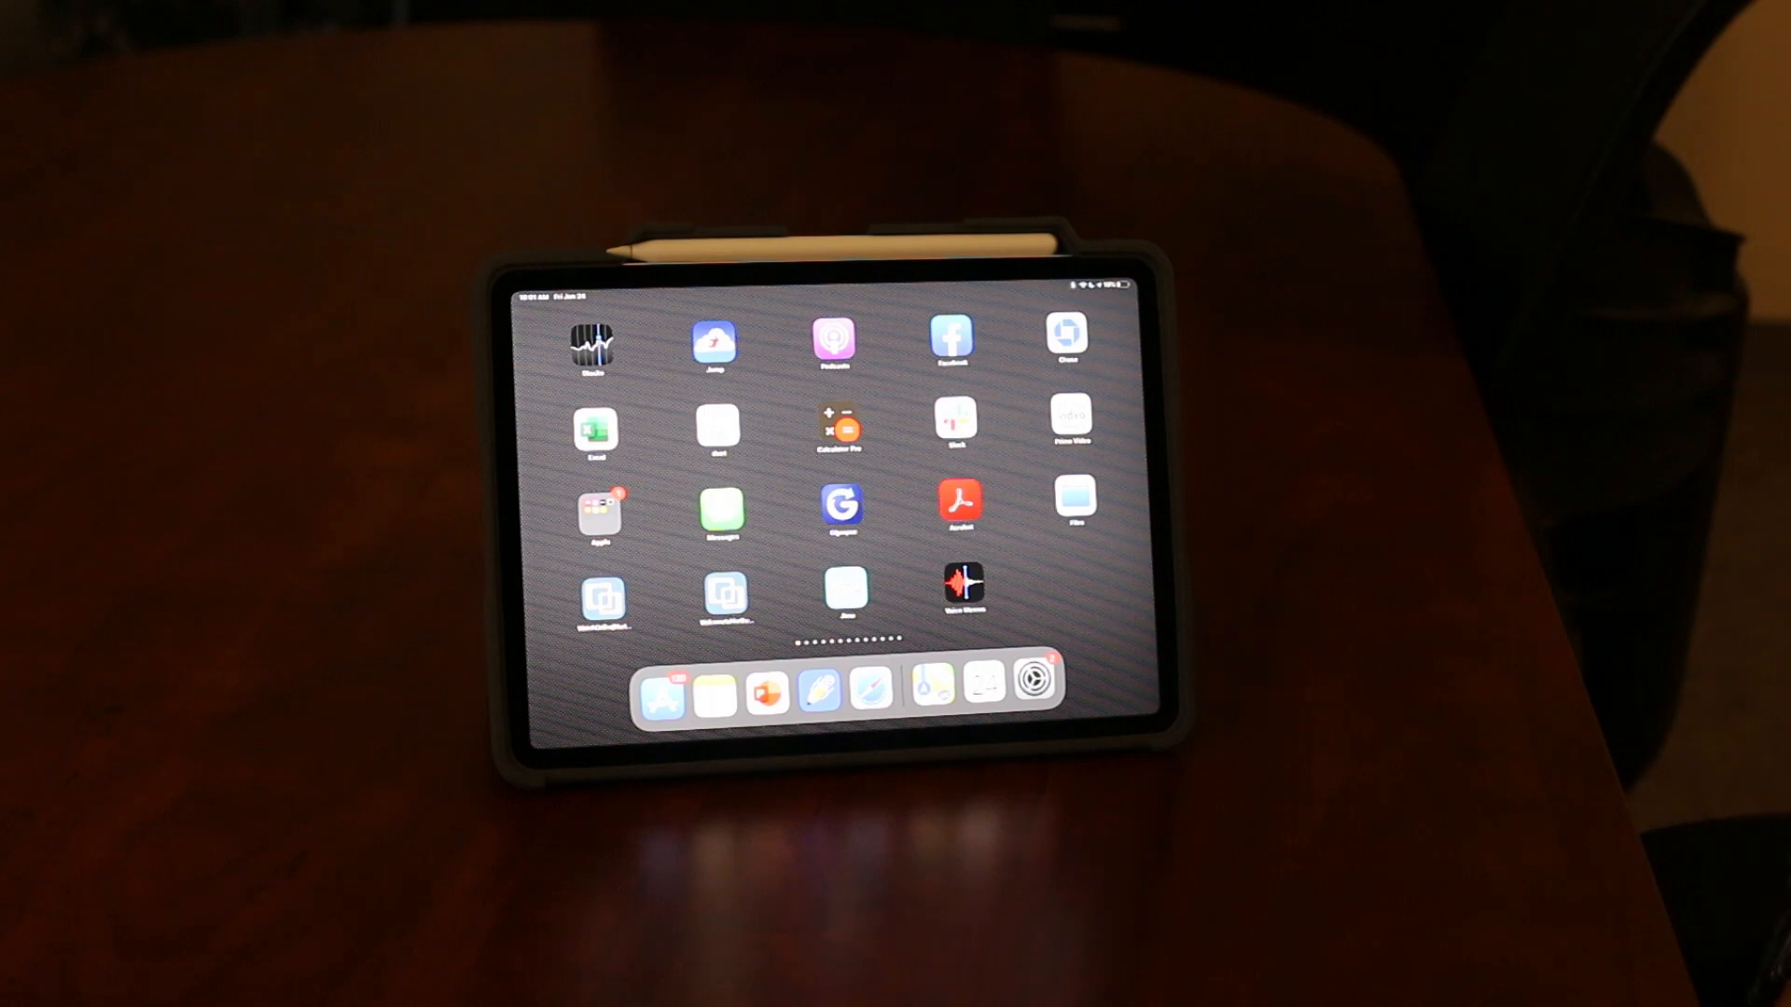
mouse_move(1370, 731)
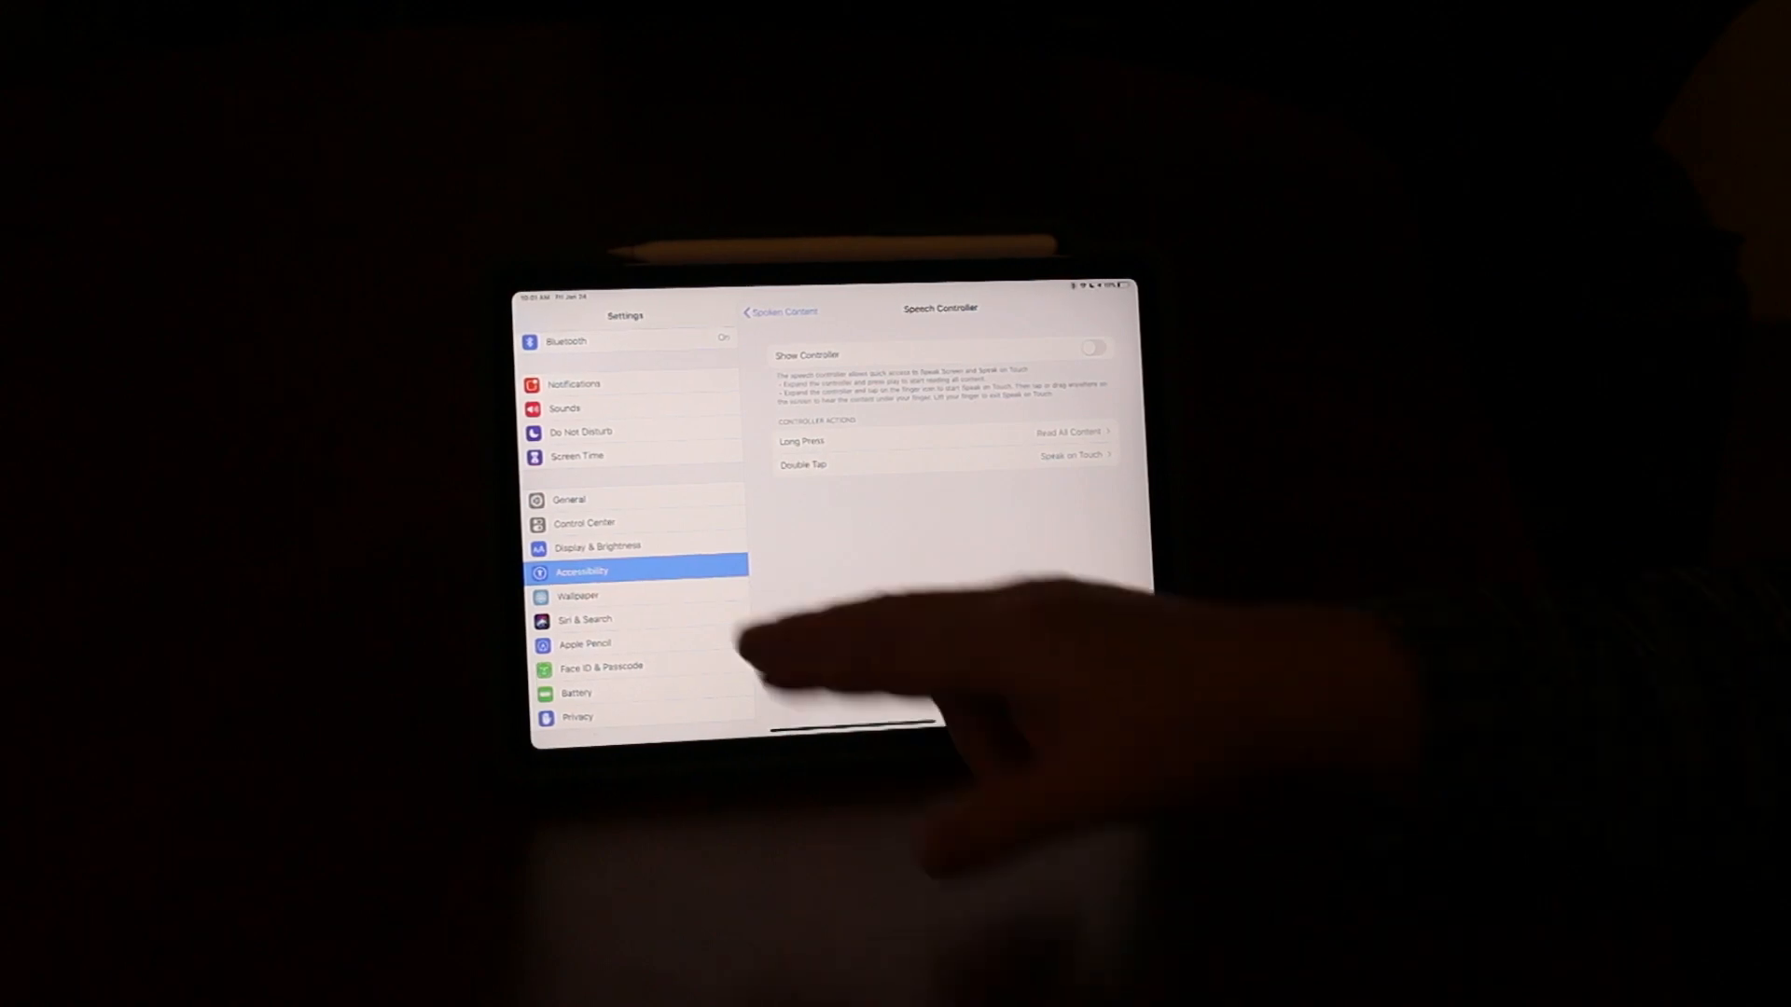
Go back to Accessibility and open Spoken Content, showing Speak Selection and Speak Screen on.
click(777, 310)
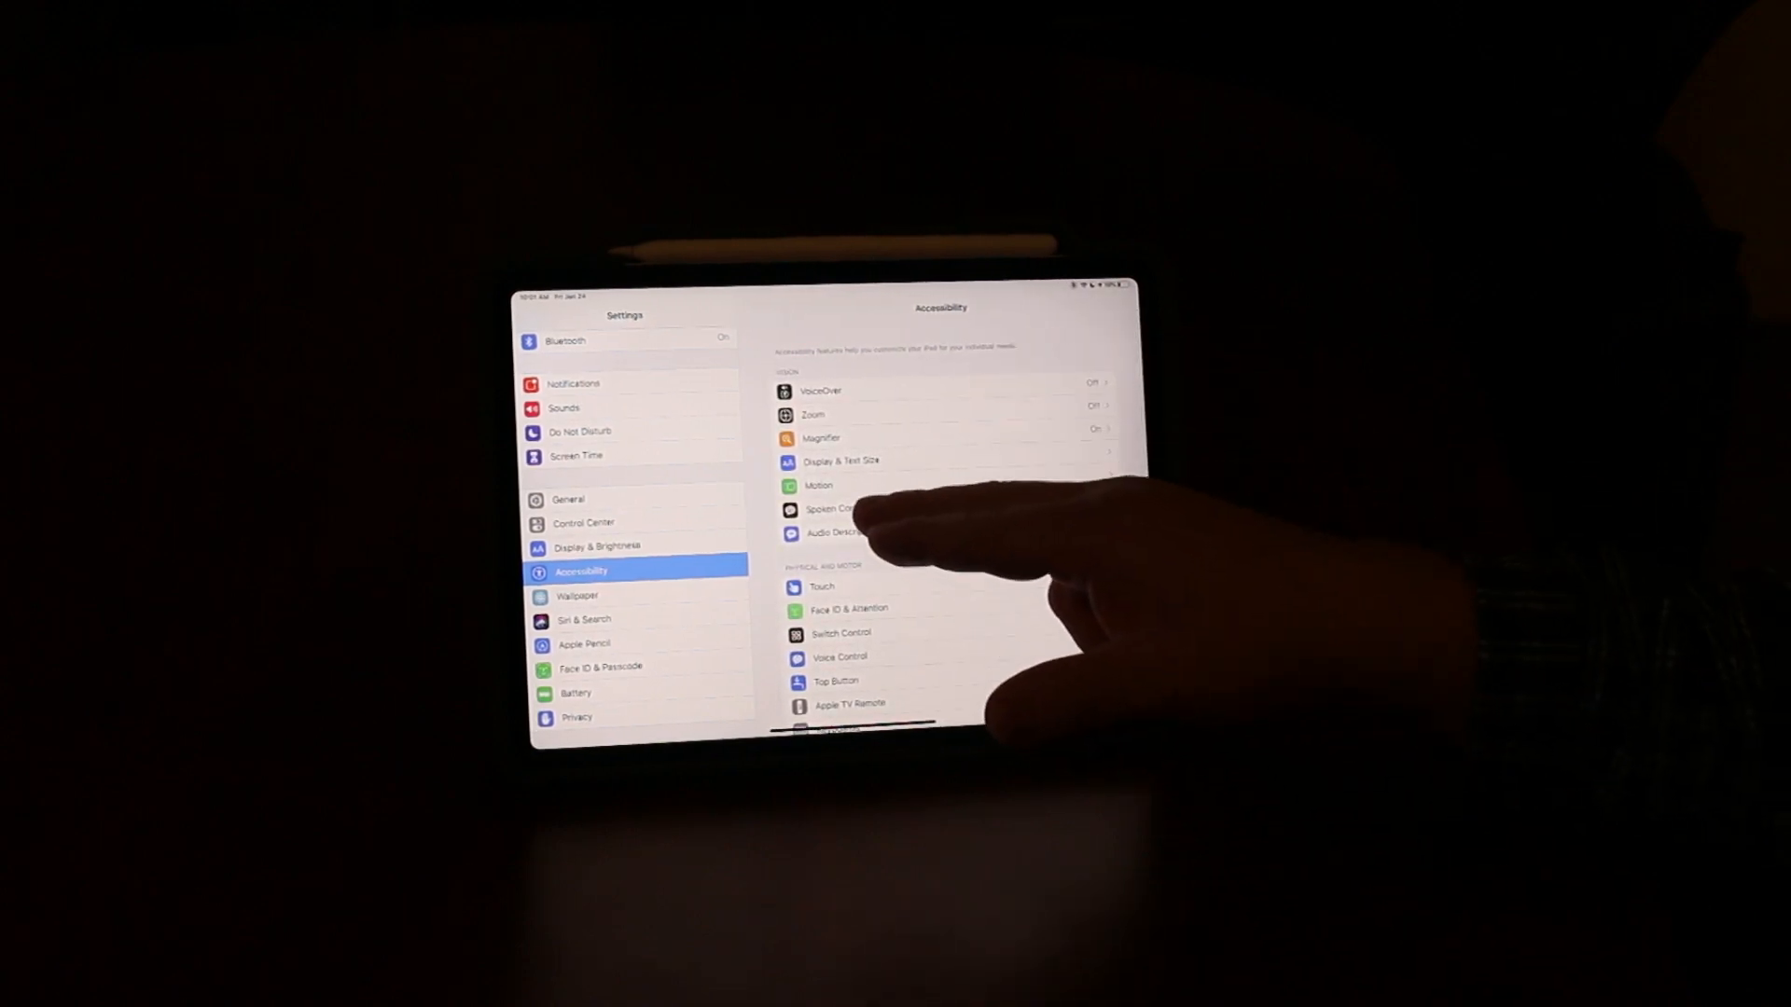
click(833, 509)
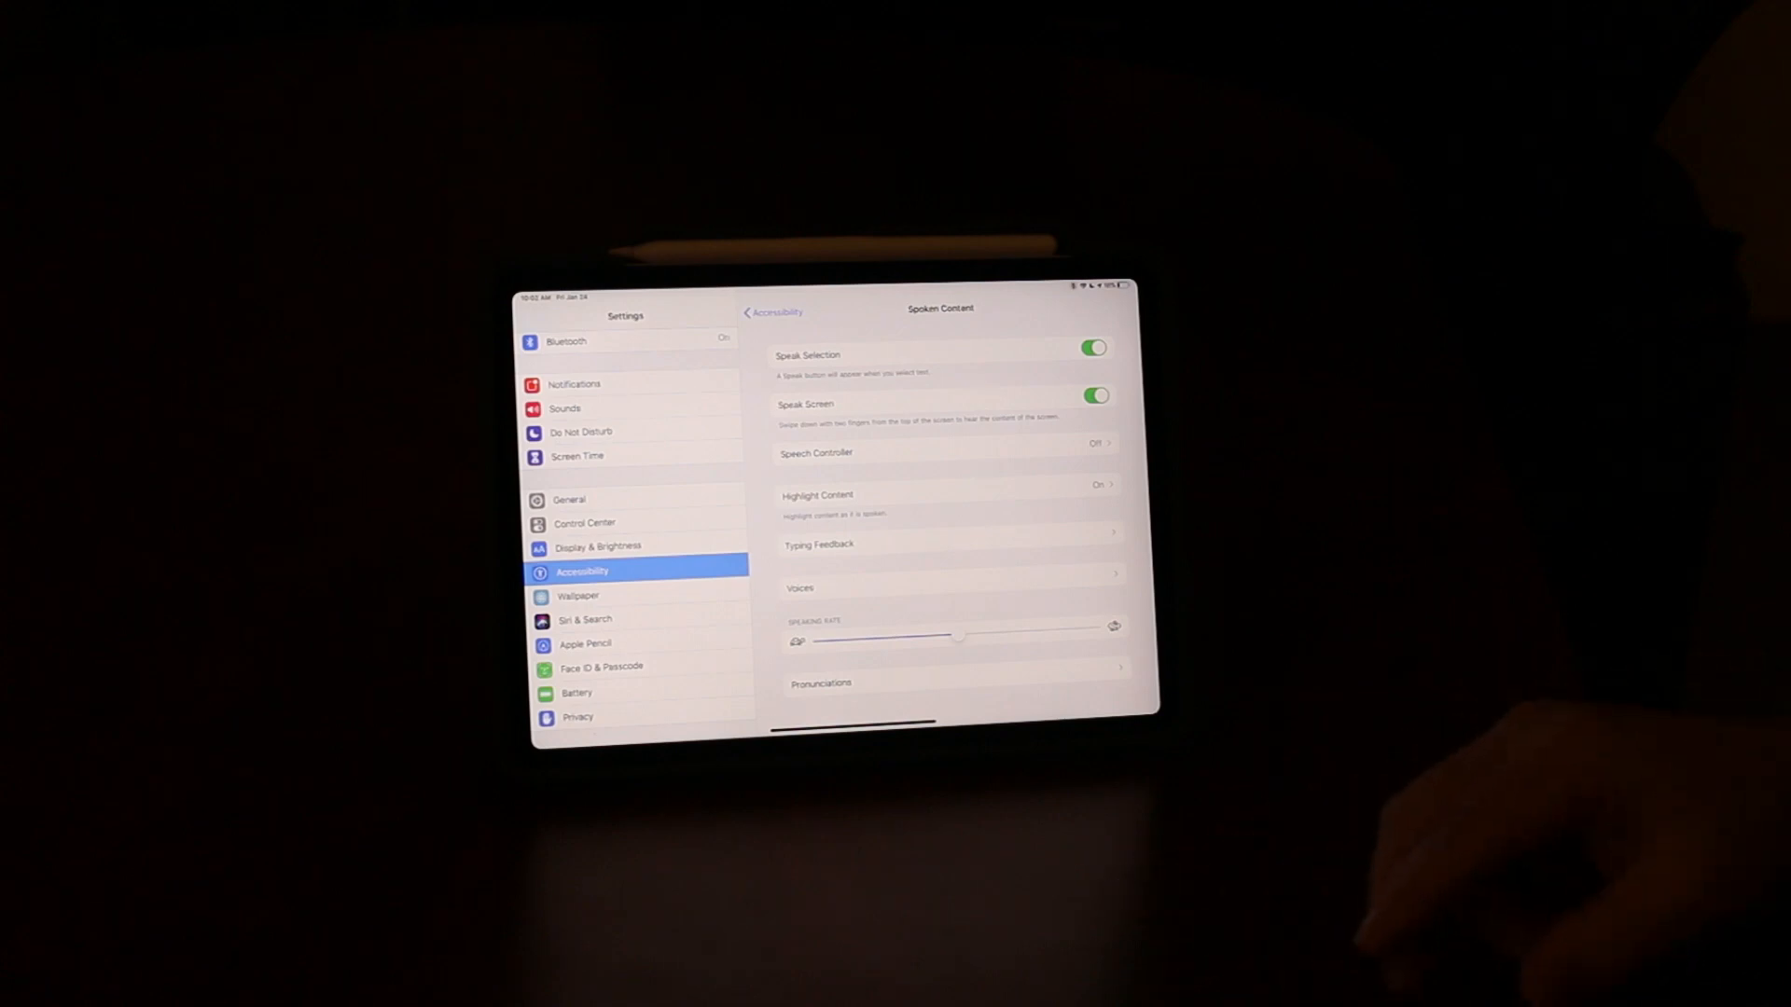
mouse_move(1370, 514)
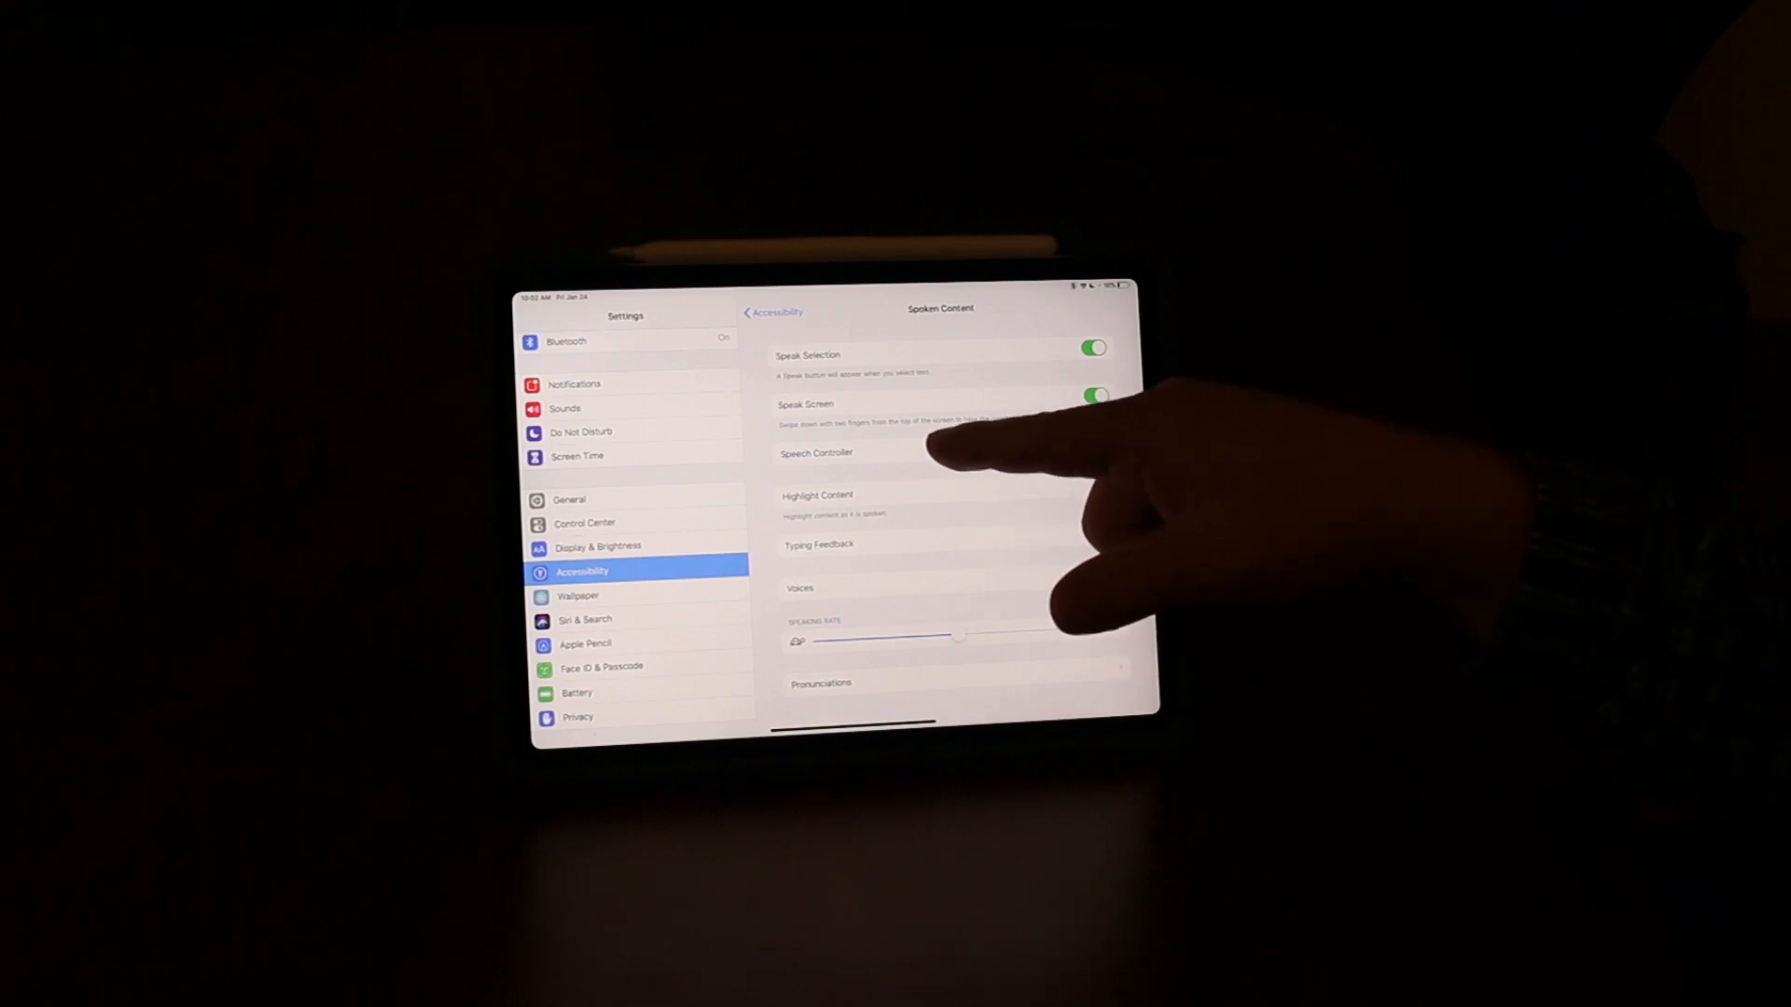
Switch on Show Controller under Speech Controller to display the floating controller.
click(815, 452)
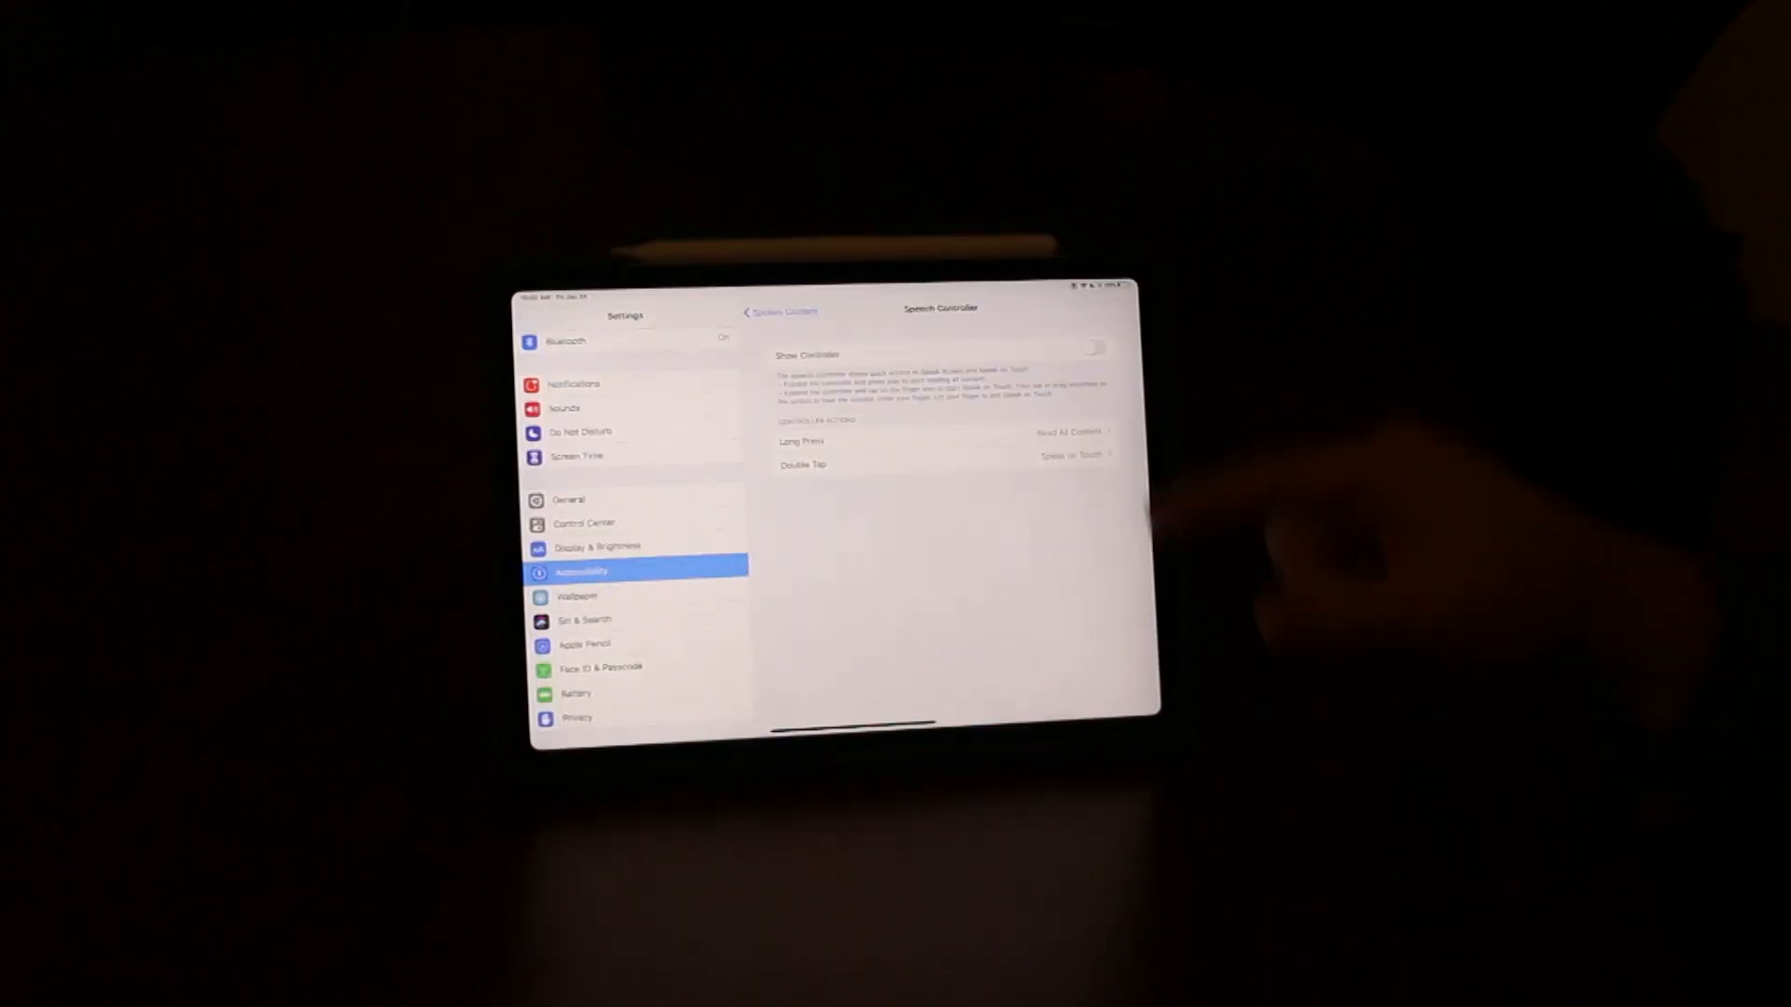
click(1092, 347)
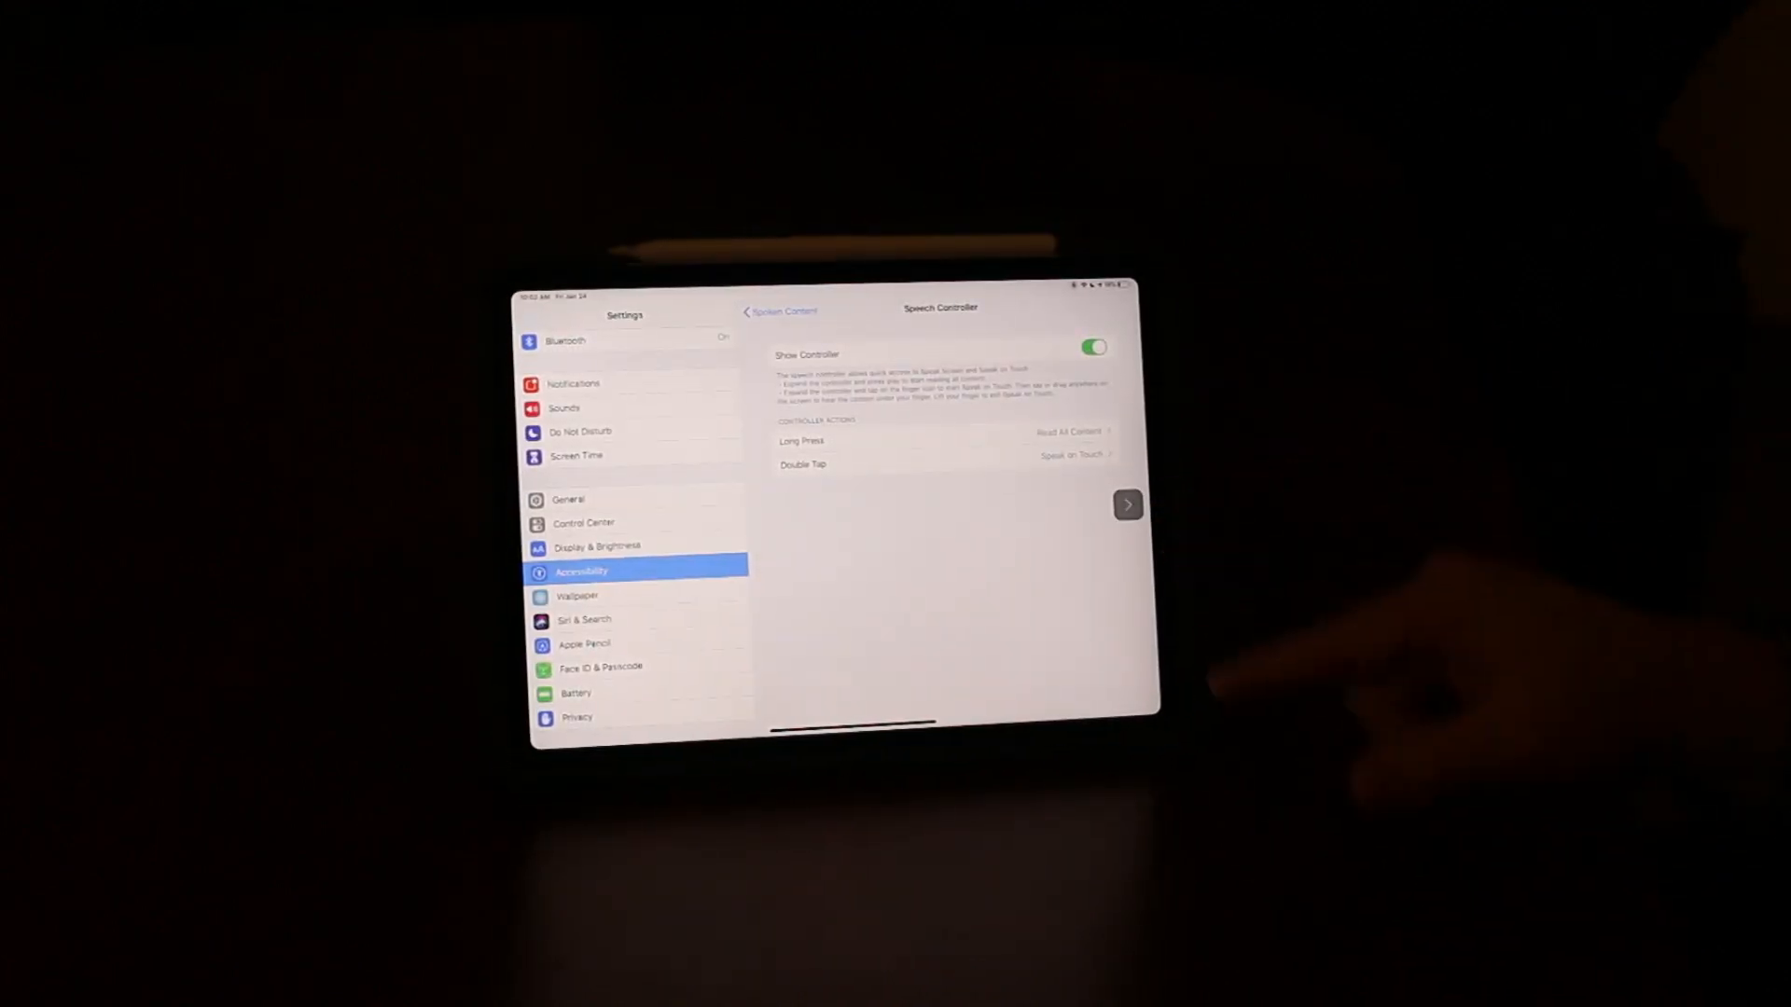
mouse_move(834, 514)
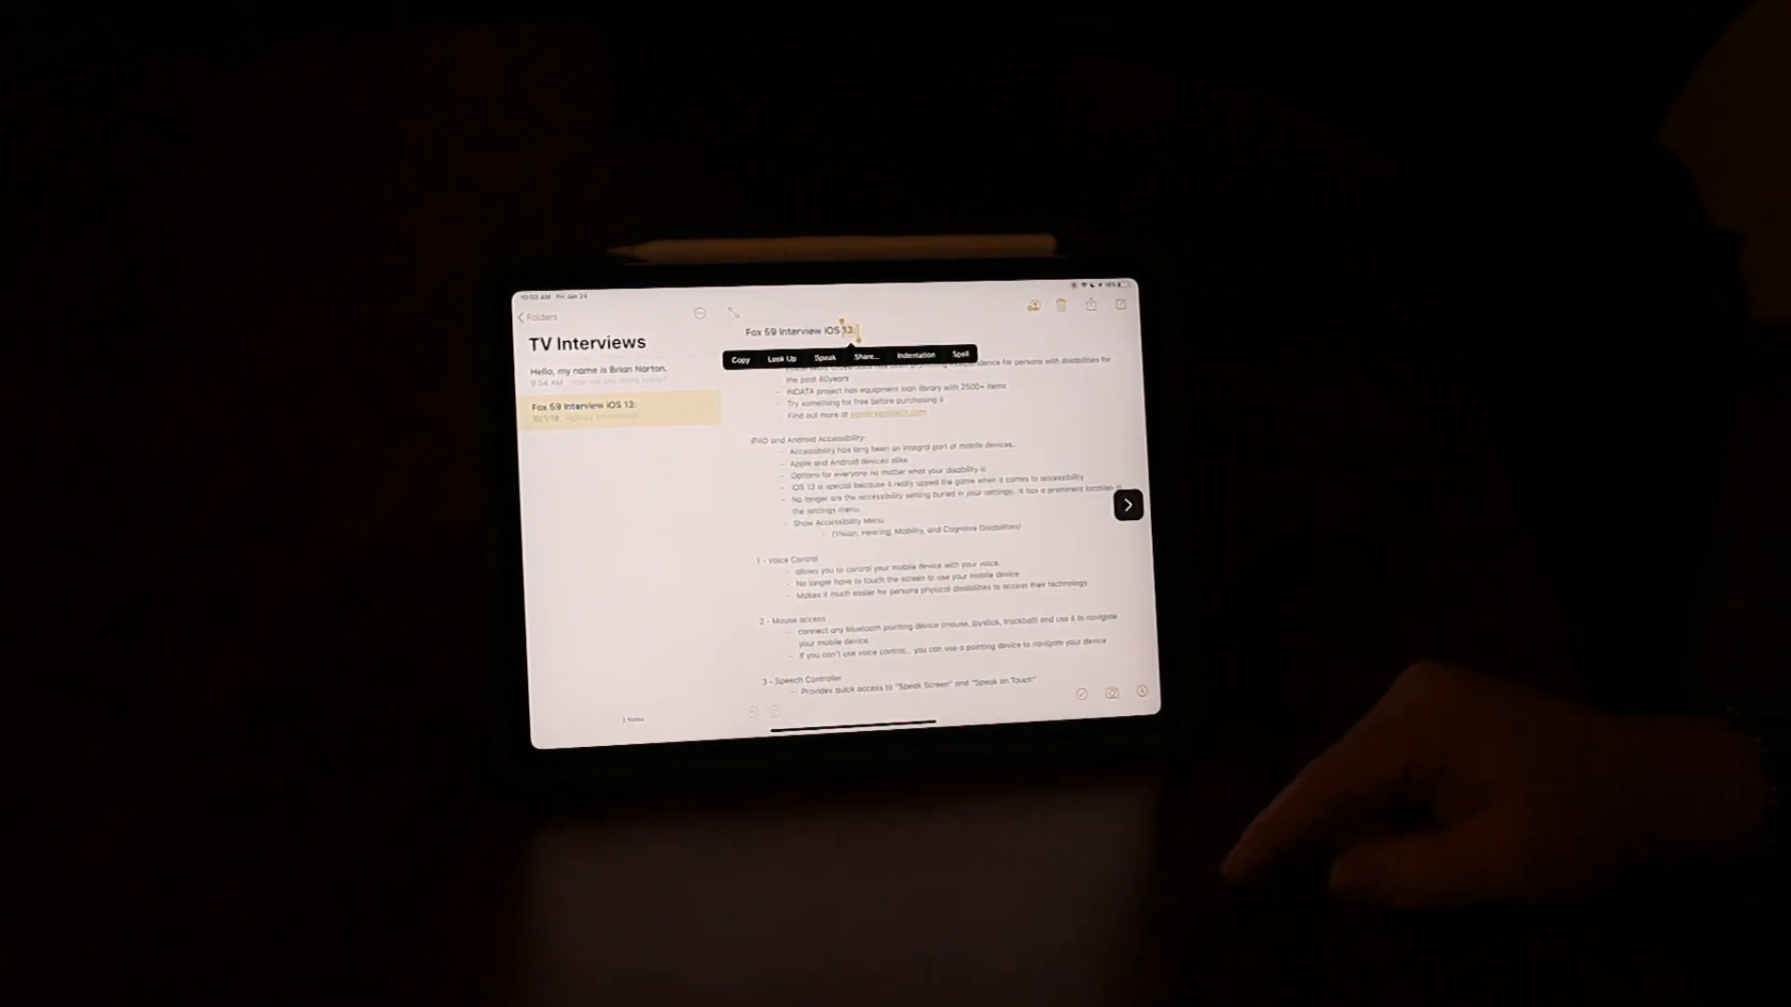
Expand the floating speech controller and play the Fox 59 Interview iOS 13 note aloud.
click(823, 357)
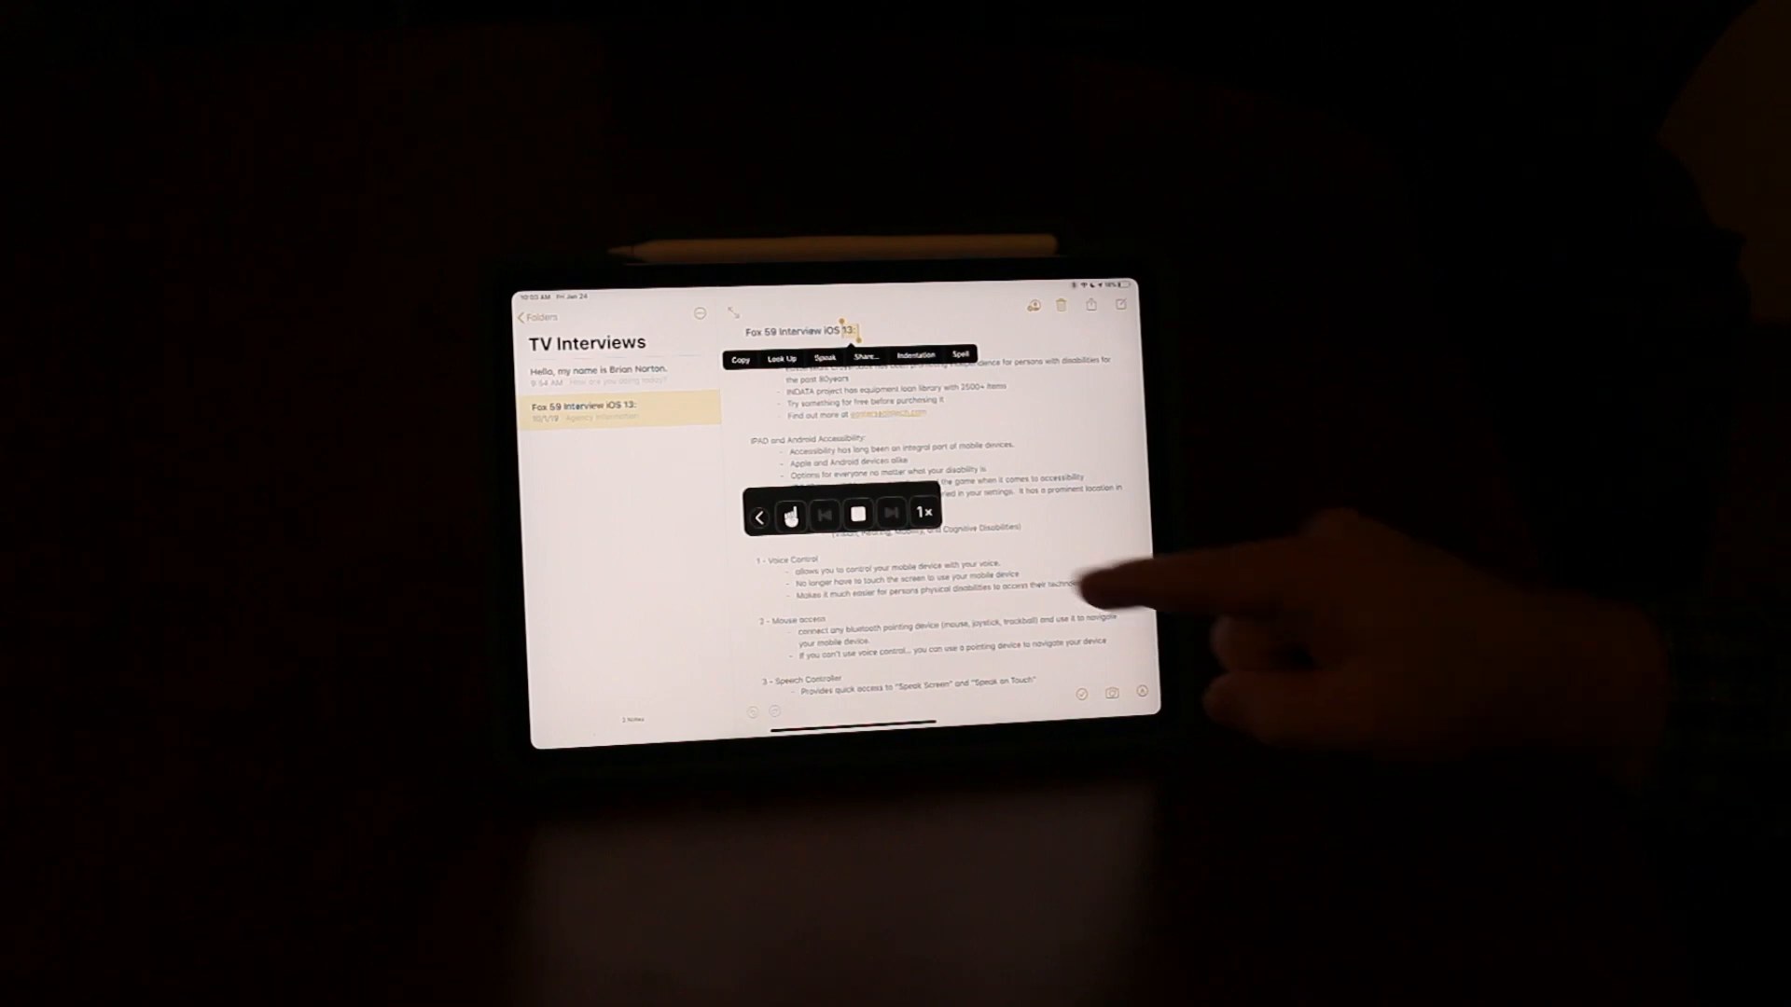
click(858, 515)
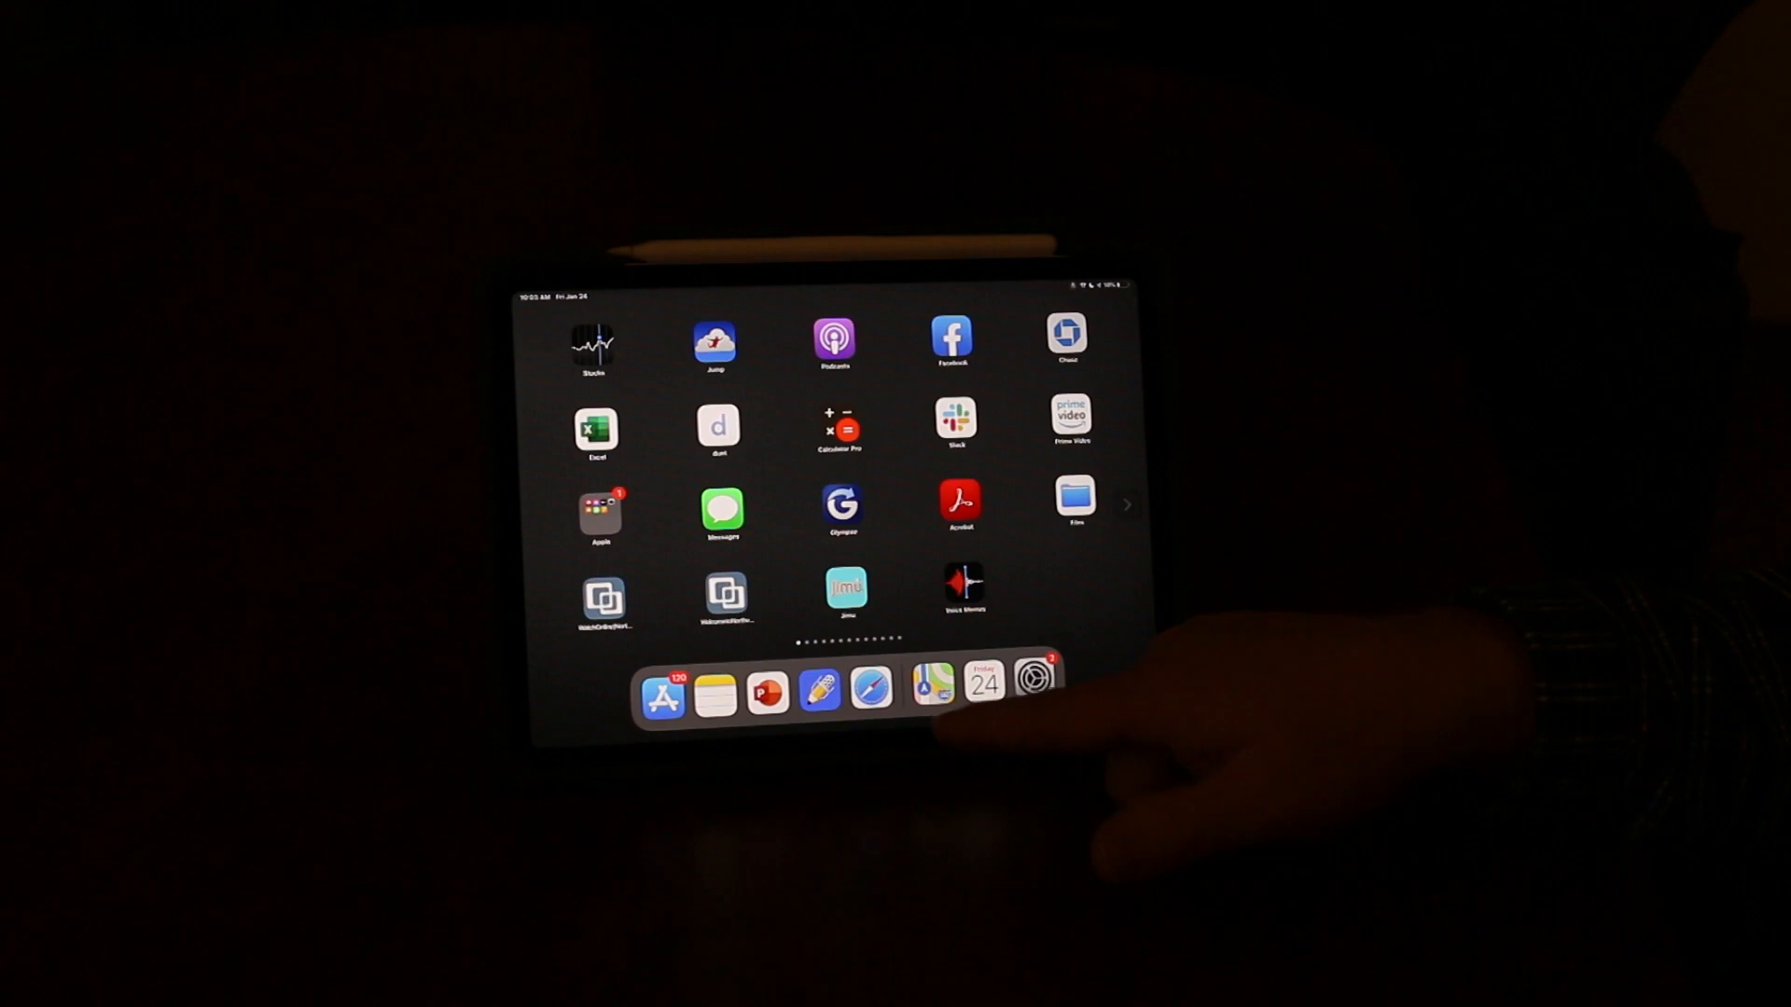
Reopen Settings at Accessibility > Spoken Content and expand the floating speech controller.
click(1029, 694)
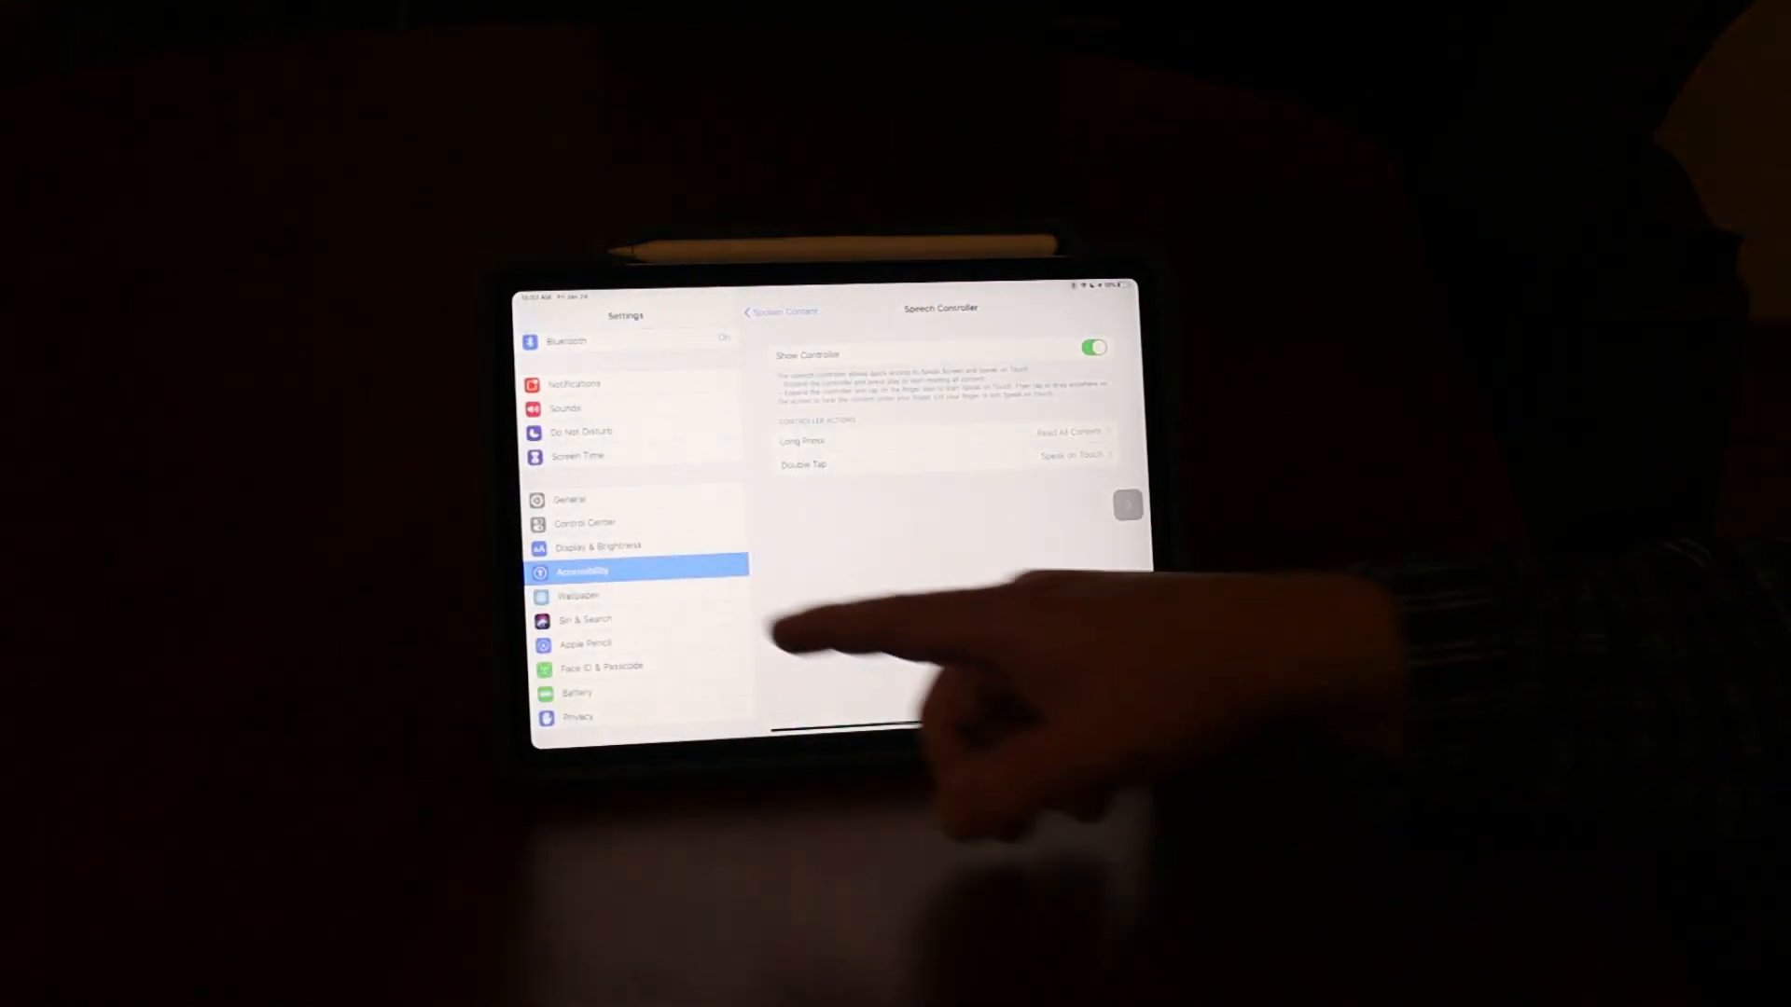
click(780, 312)
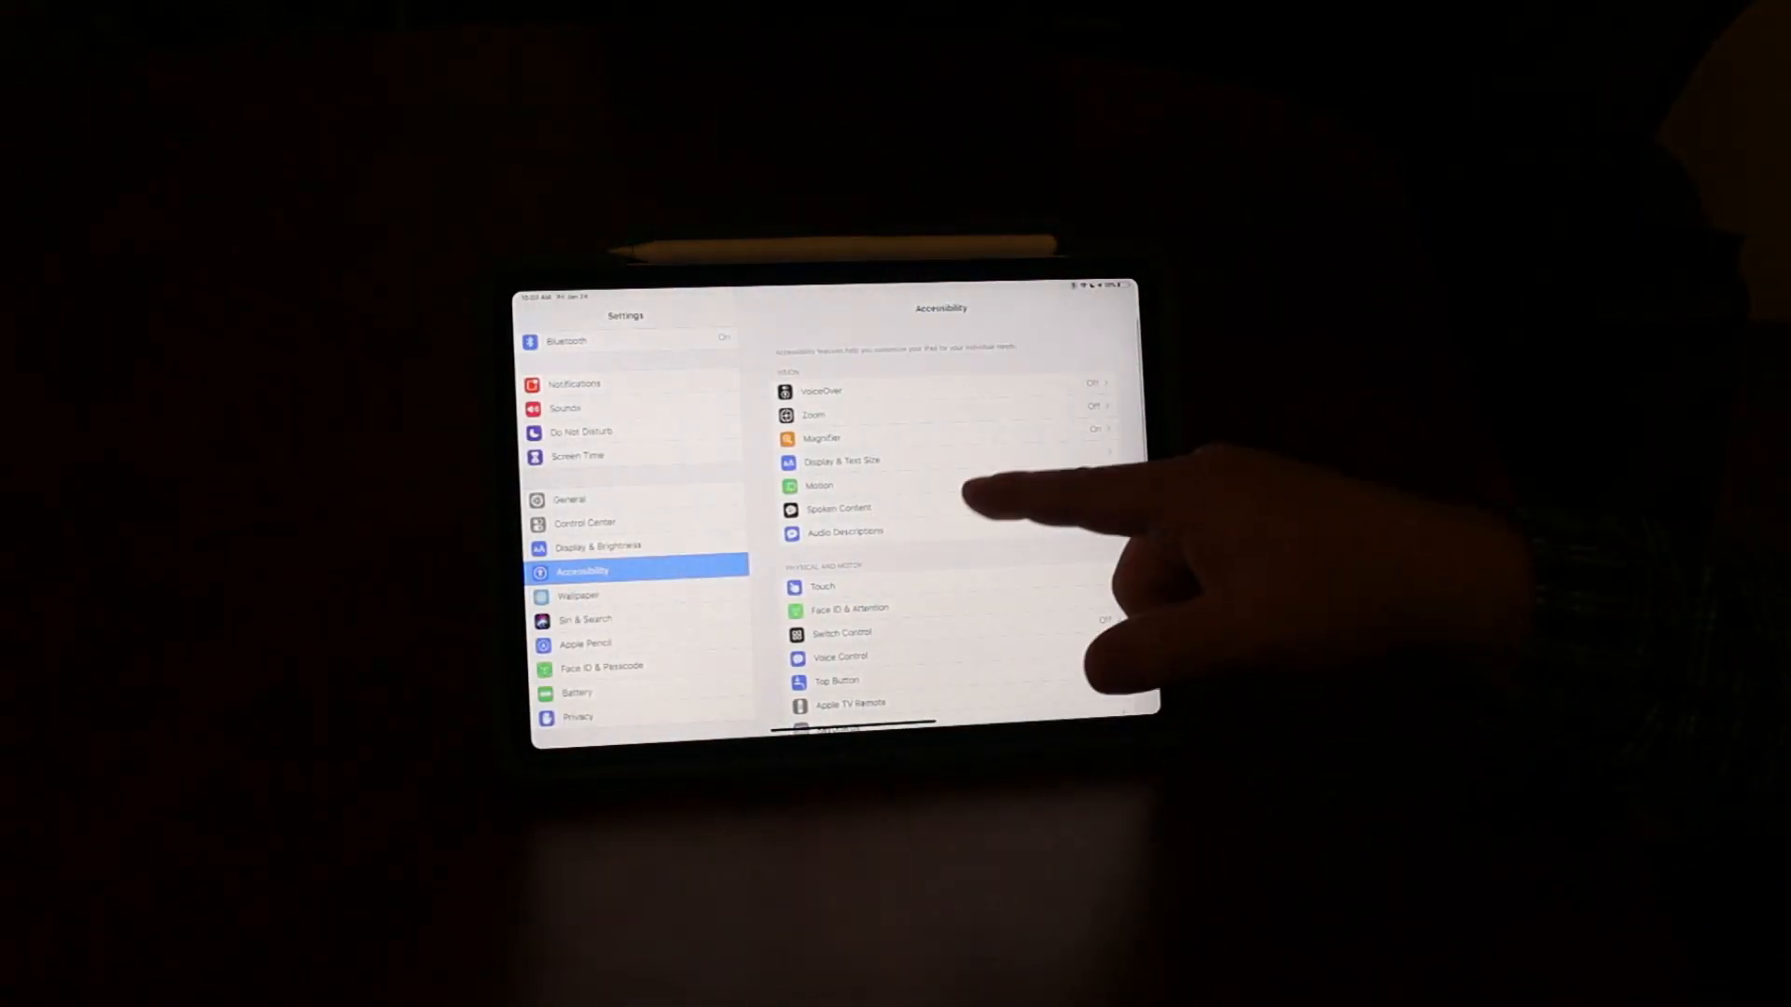
click(838, 508)
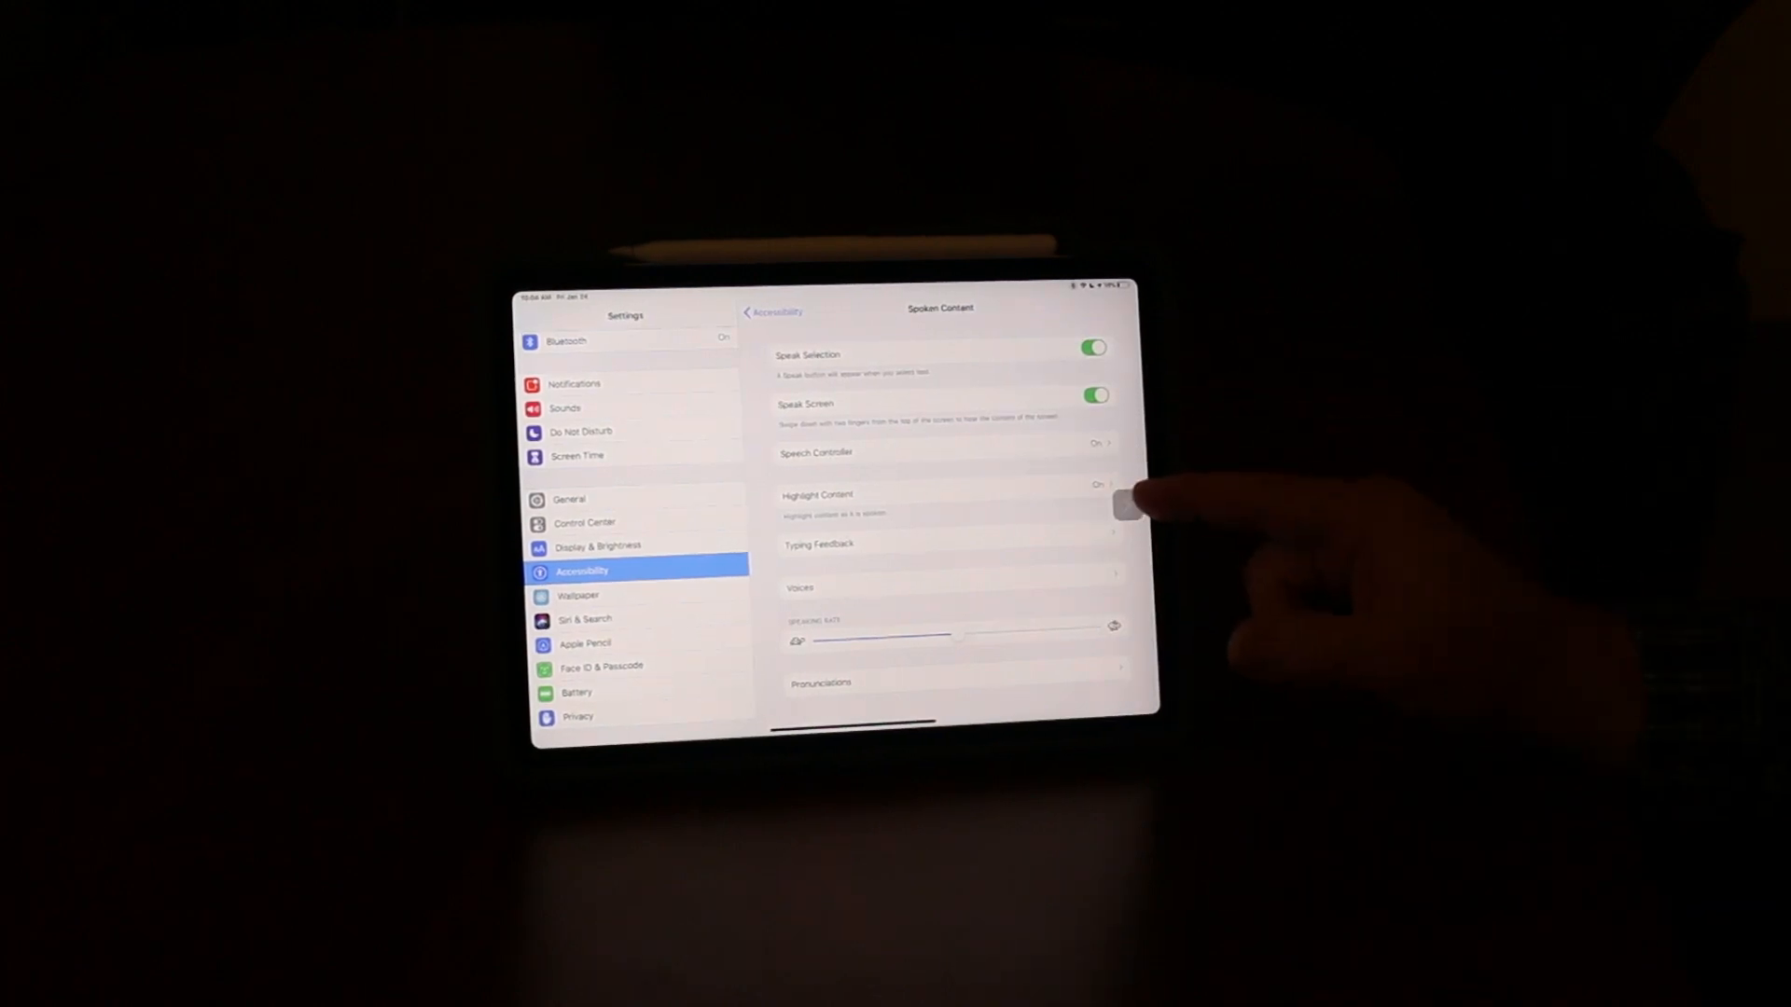
click(1130, 508)
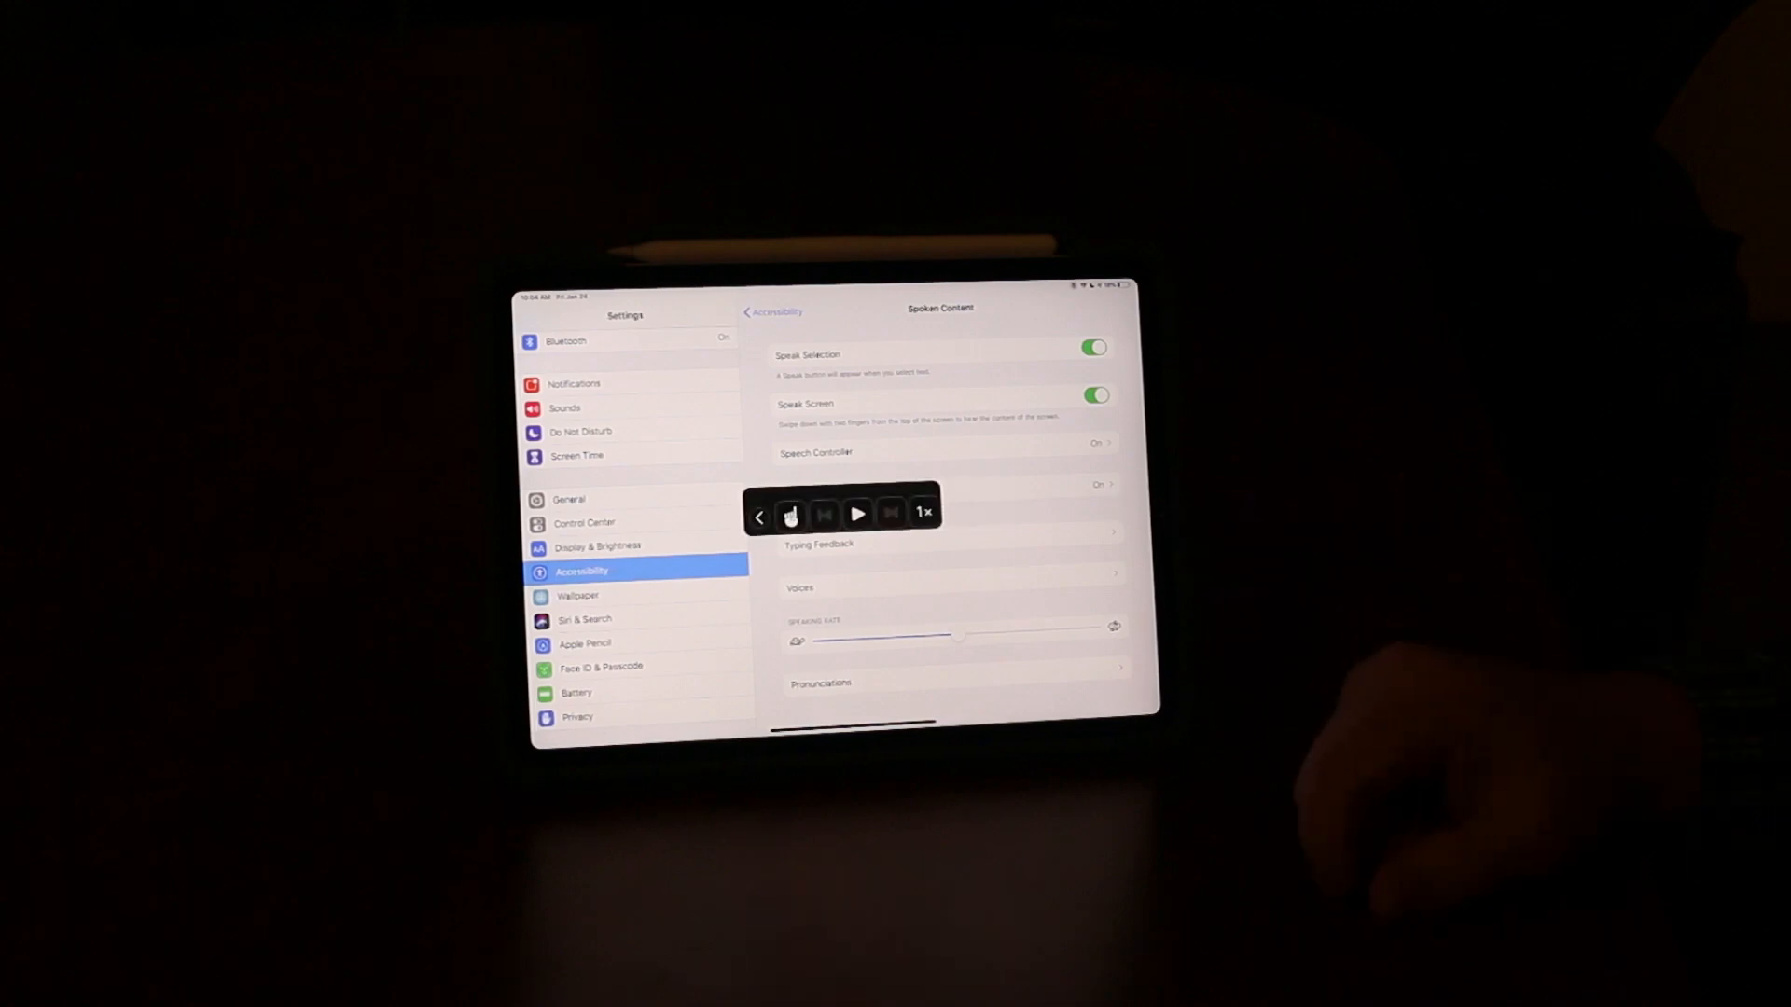